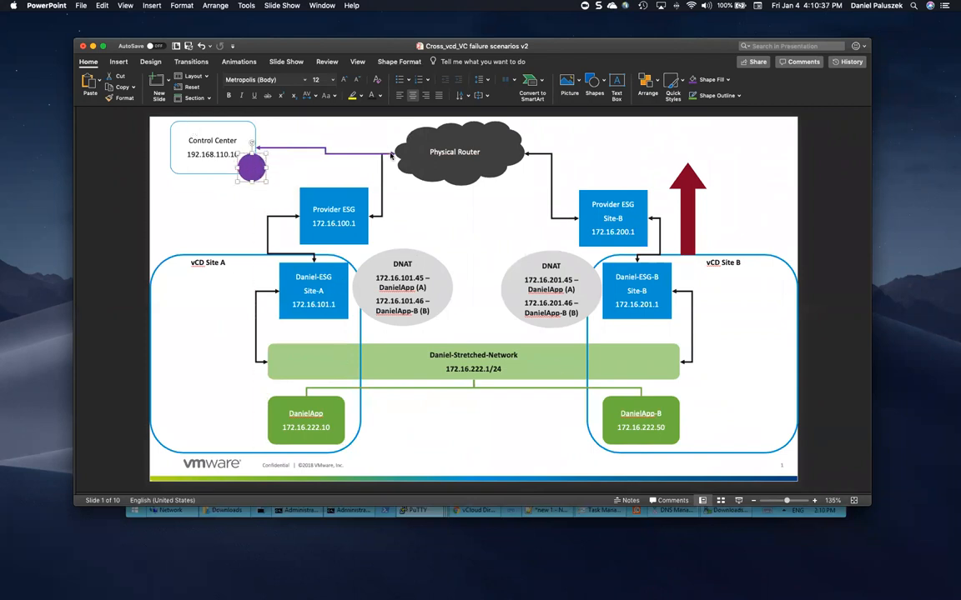
mouse_move(360, 30)
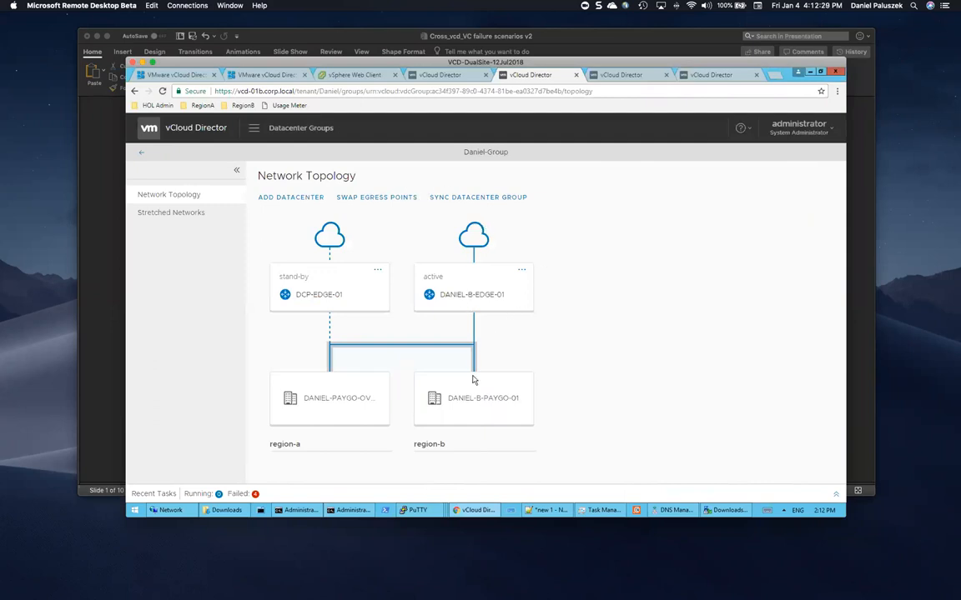
Step: Swap the Daniel-Group egress points while the continuous ping keeps receiving replies
click(297, 510)
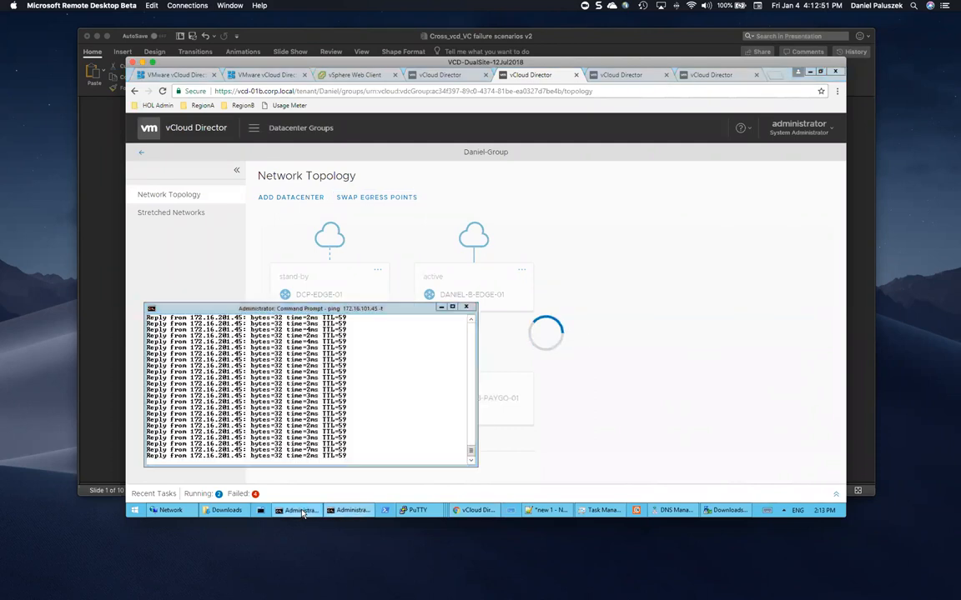
click(354, 73)
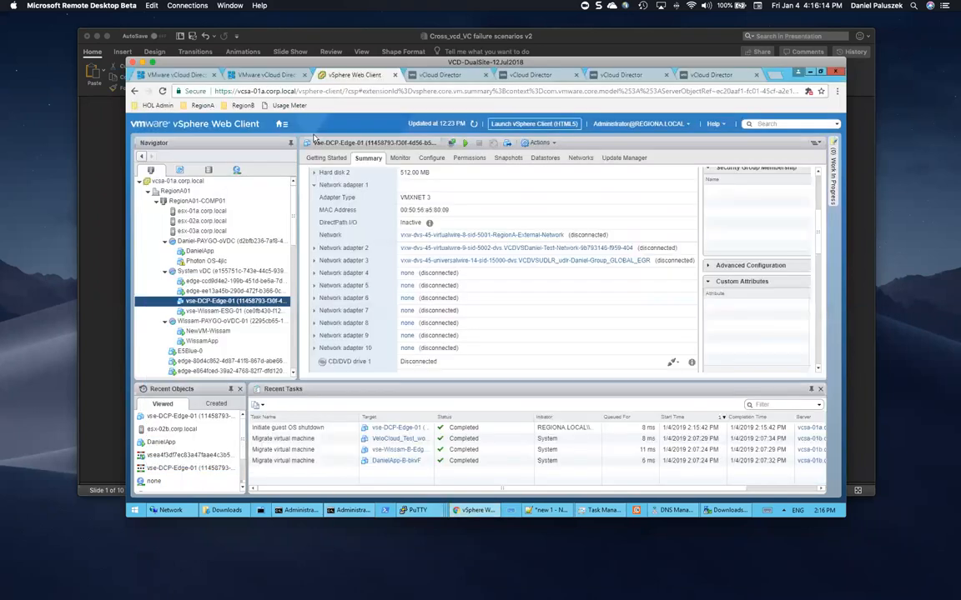